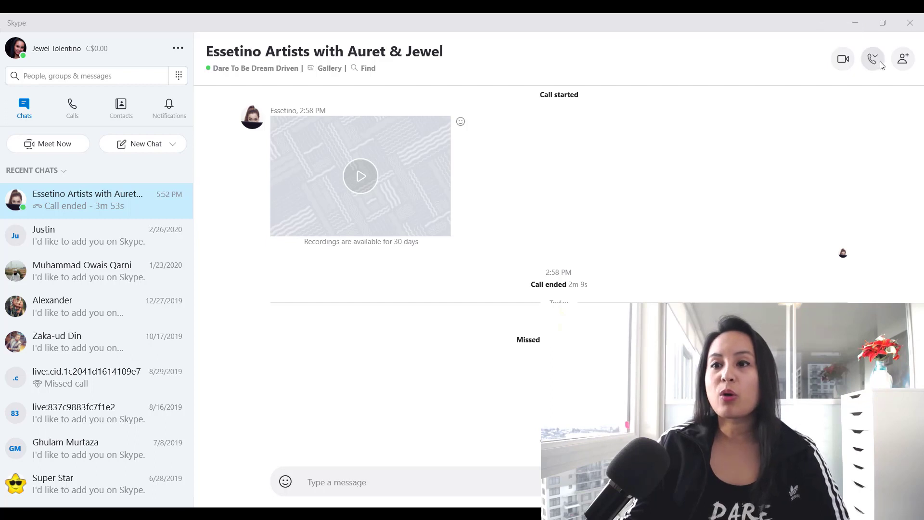
{"action": "mouse_move", "coordinate": [872, 58]}
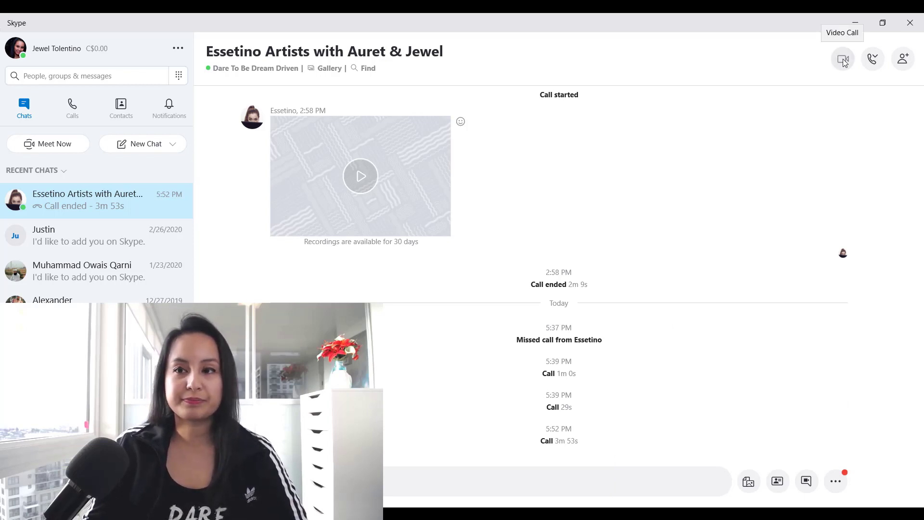
- Start a video call with the Essetino Artists group conversation
{"action": "left_click", "coordinate": [842, 59]}
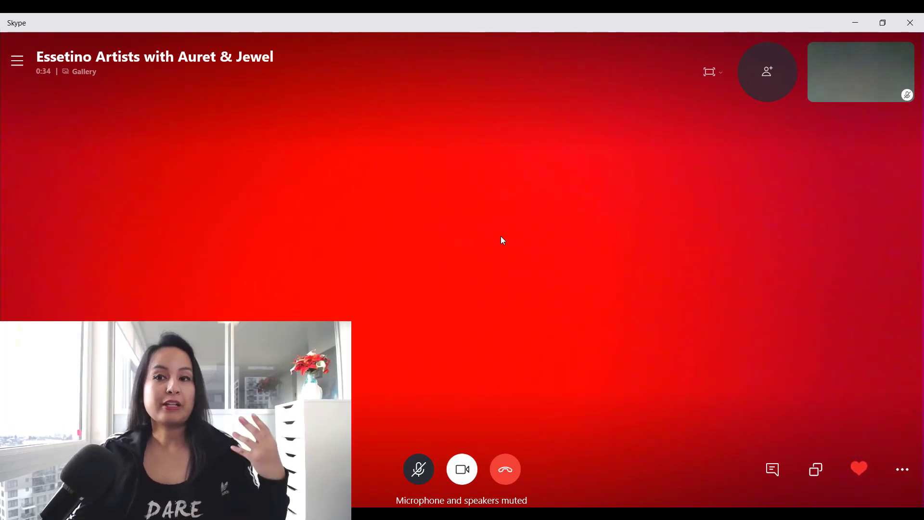
{"action": "mouse_move", "coordinate": [587, 281]}
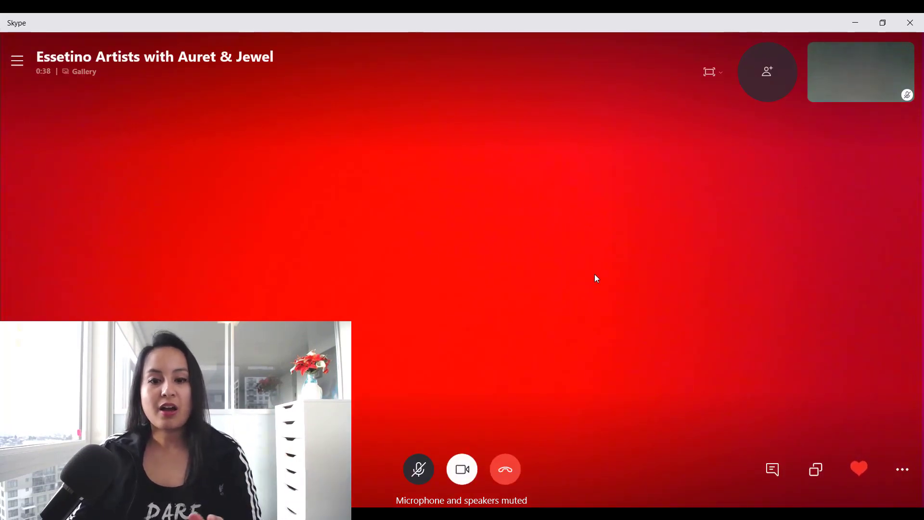
{"action": "mouse_move", "coordinate": [462, 469]}
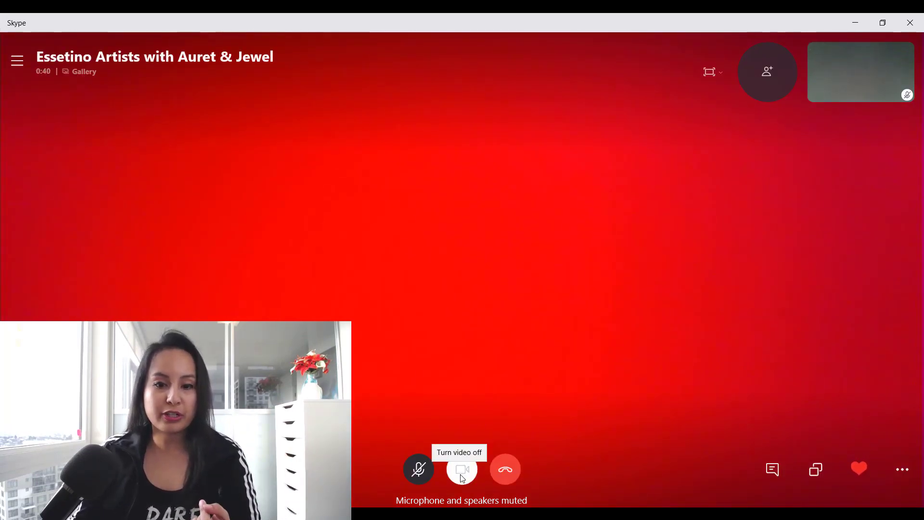
{"action": "left_click", "coordinate": [461, 469]}
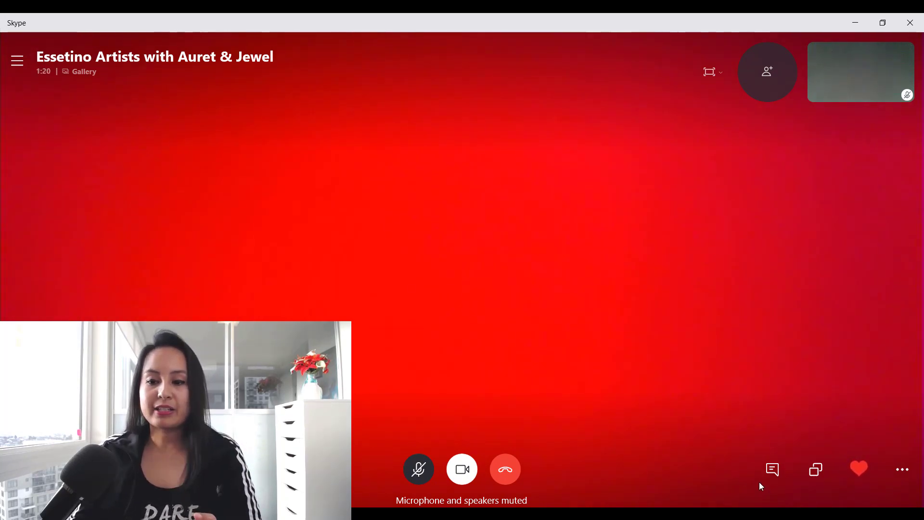
{"action": "mouse_move", "coordinate": [764, 453]}
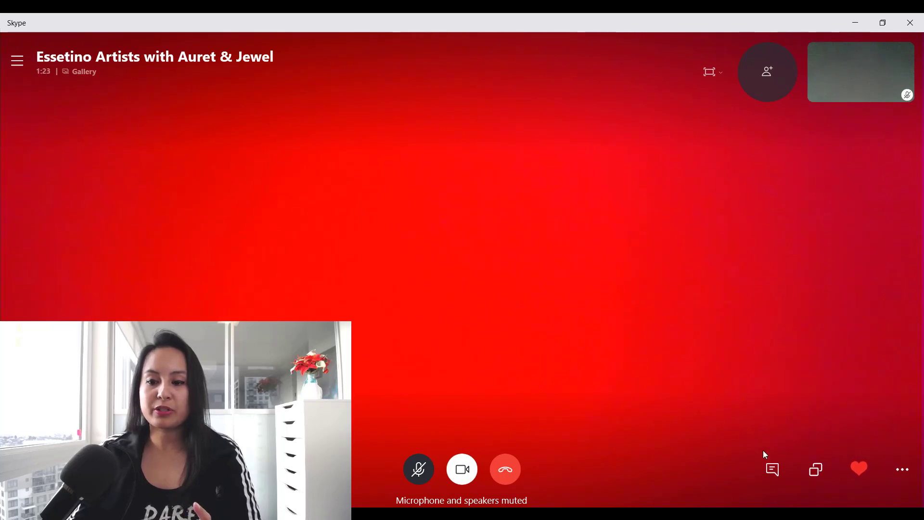
{"action": "mouse_move", "coordinate": [771, 469]}
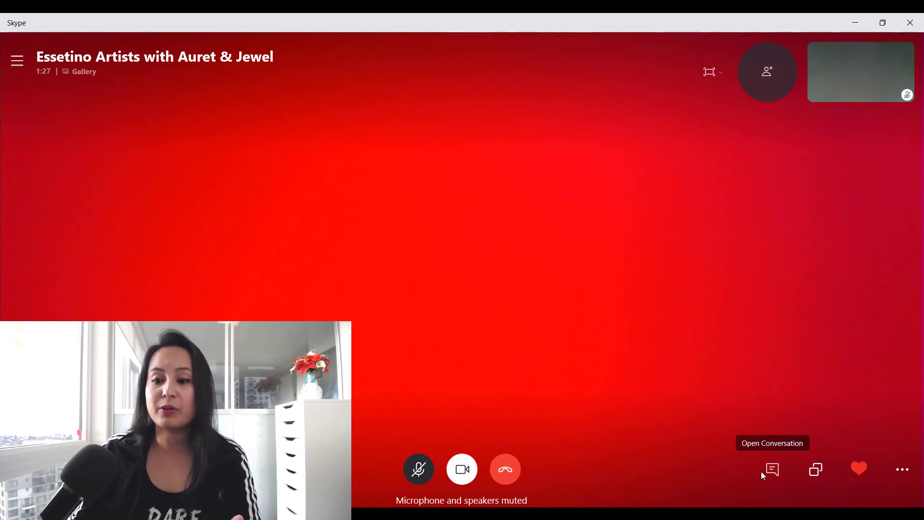
- Show the group chat beside the call and bring up the More options menu
{"action": "left_click", "coordinate": [770, 470]}
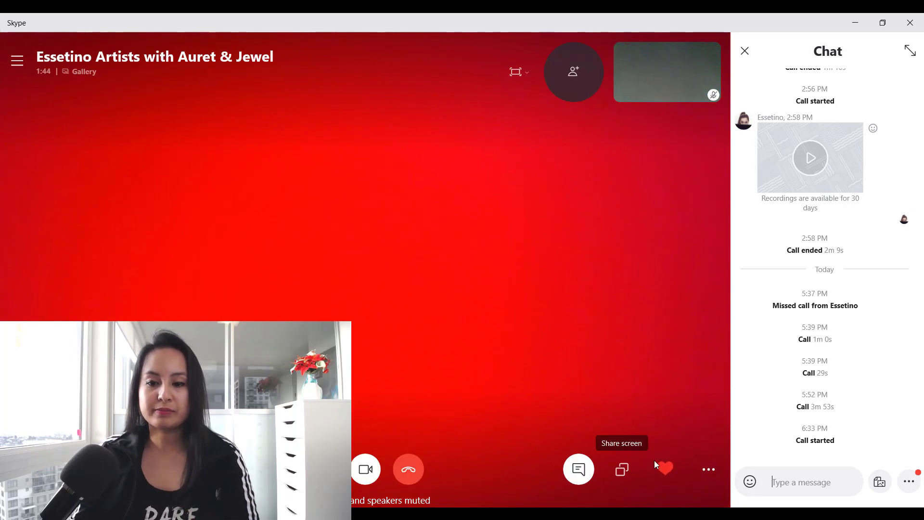
{"action": "left_click", "coordinate": [708, 468]}
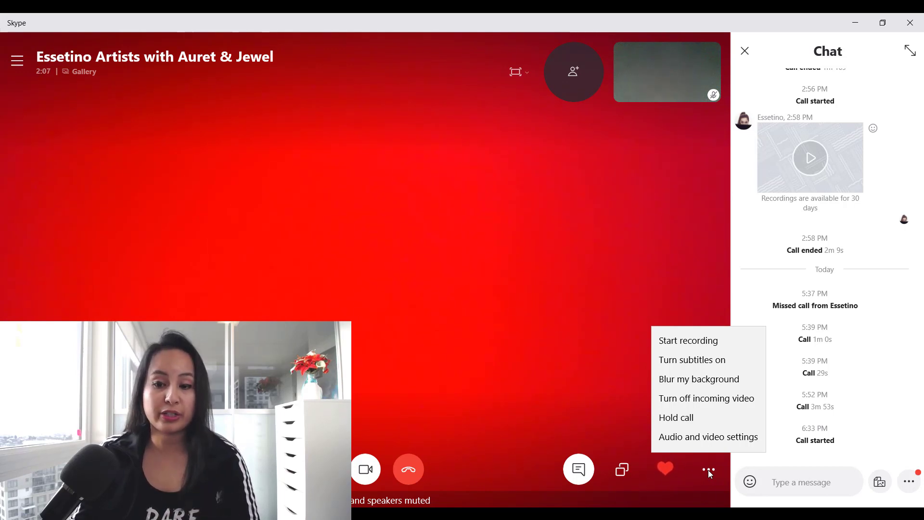
- Close the More options menu and point at the Add people button
{"action": "left_click", "coordinate": [494, 283]}
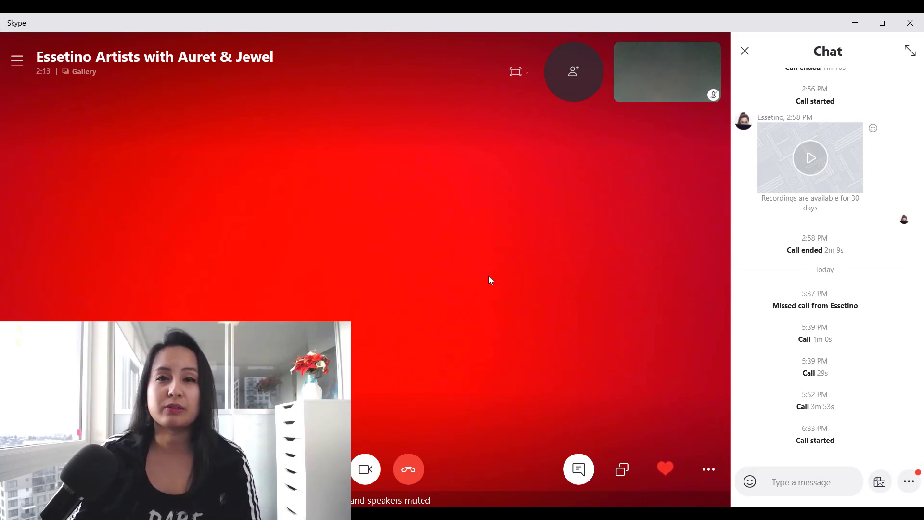
{"action": "mouse_move", "coordinate": [559, 119]}
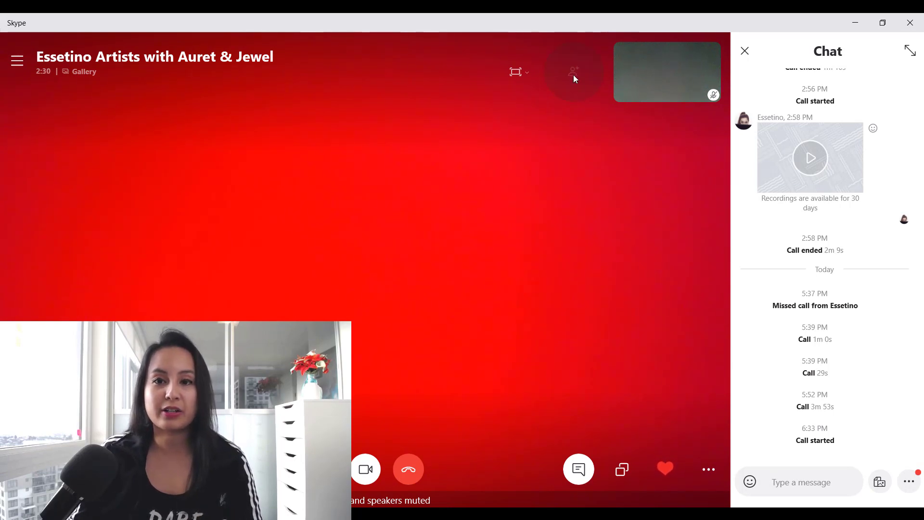
{"action": "left_click", "coordinate": [572, 71]}
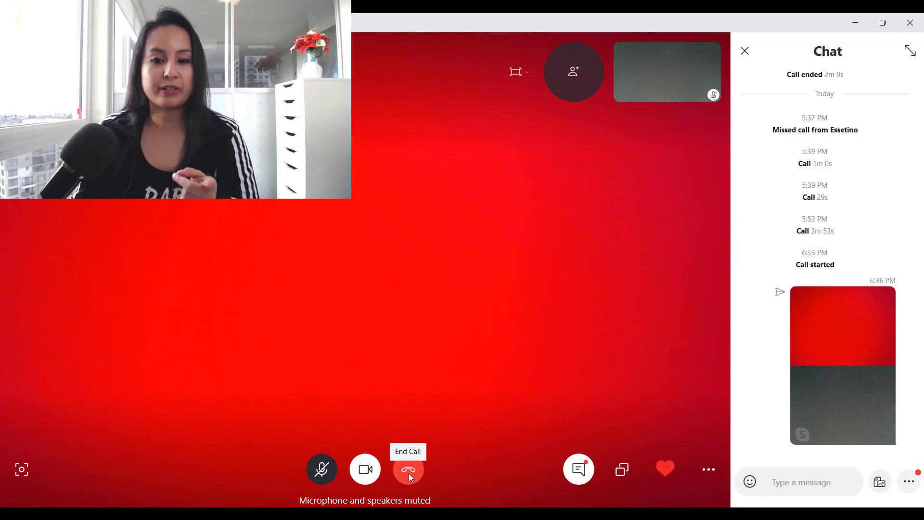
- End the video call with the red hang-up button
{"action": "left_click", "coordinate": [407, 469]}
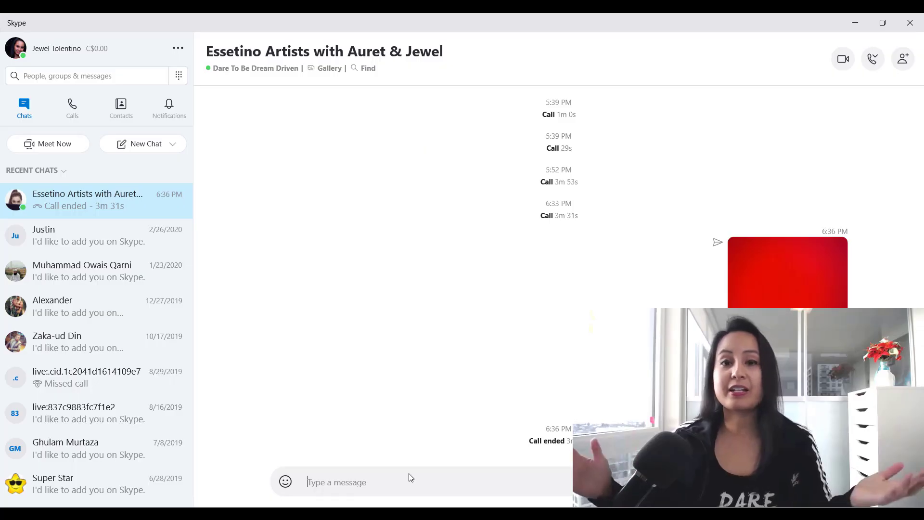